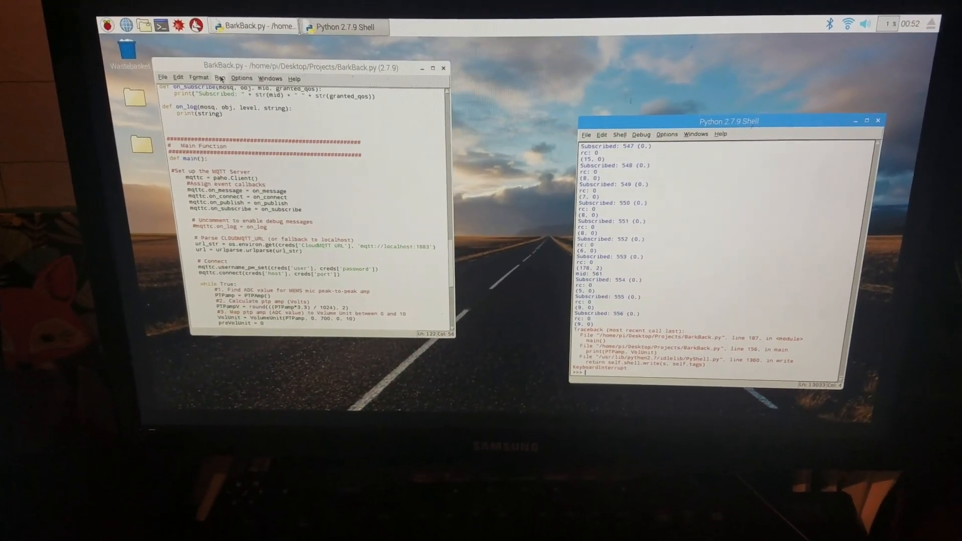
- Rerun BarkBack.py via Run Module (F5) so the shell restarts with fresh MQTT output
{"action": "left_click", "coordinate": [190, 78]}
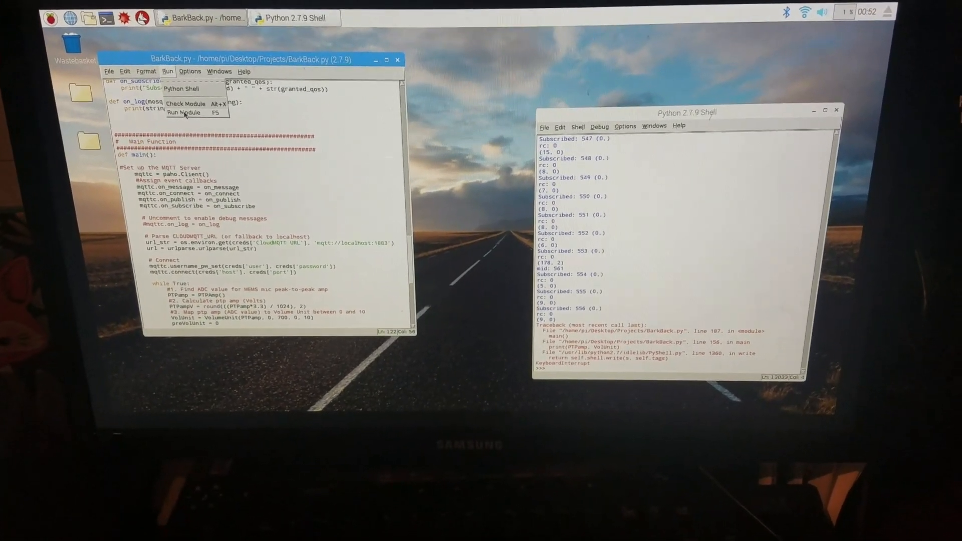
{"action": "left_click", "coordinate": [183, 112]}
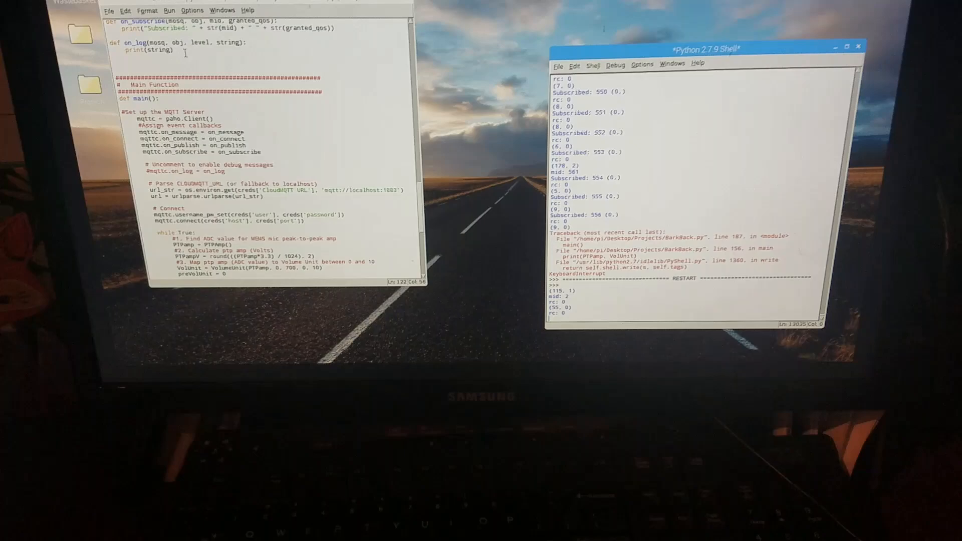